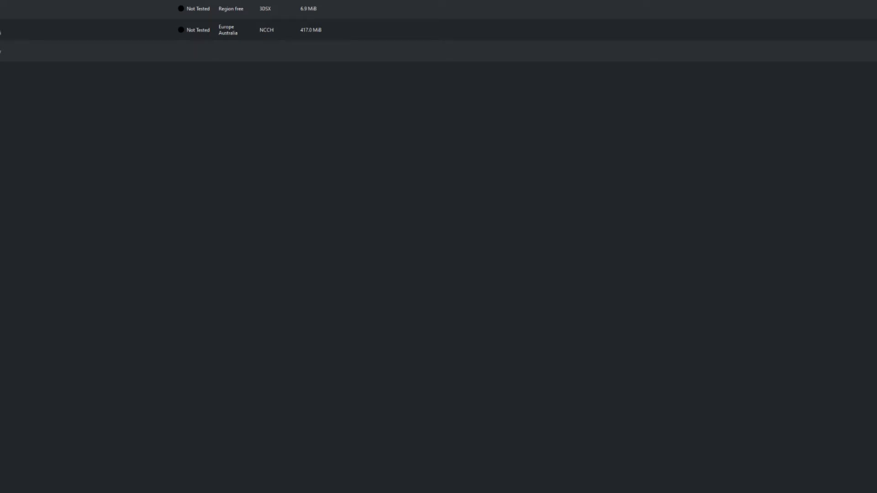
mouse_move(352, 167)
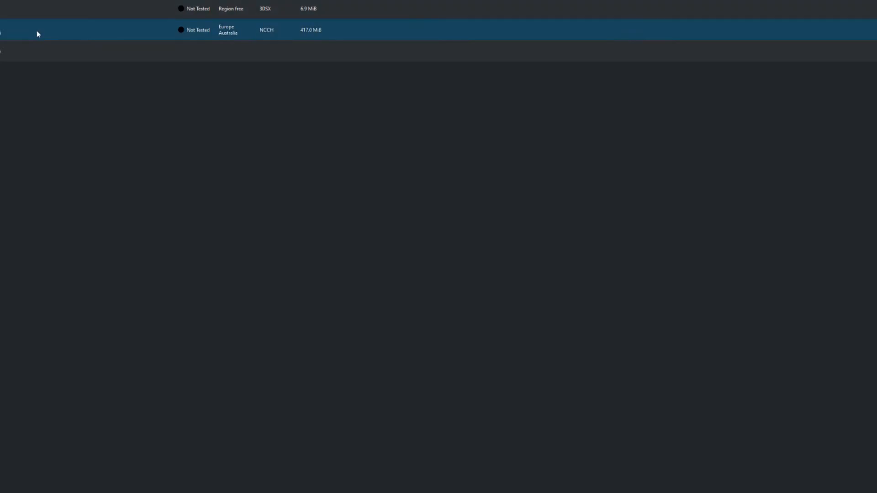
mouse_move(45, 25)
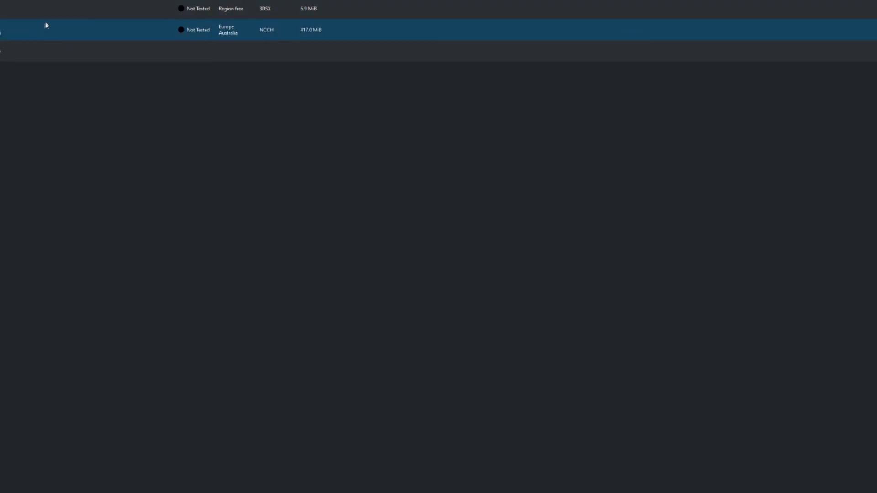
mouse_move(8, 35)
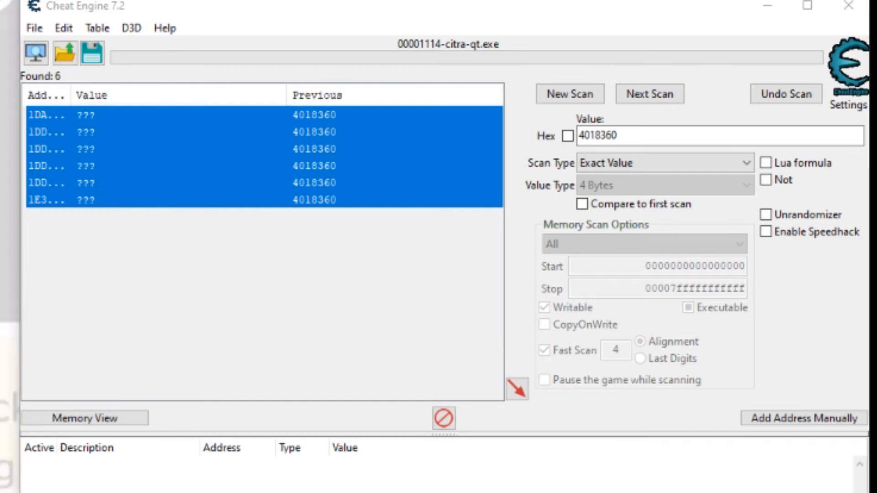
mouse_move(34, 53)
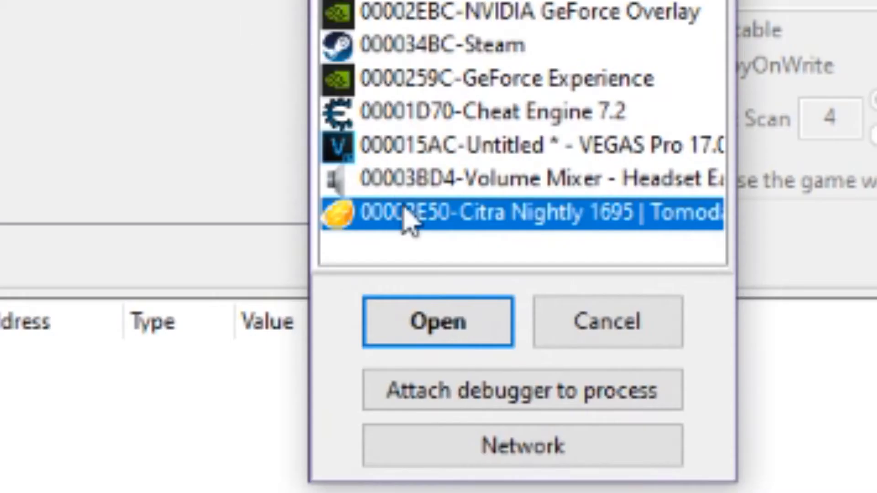
mouse_move(481, 235)
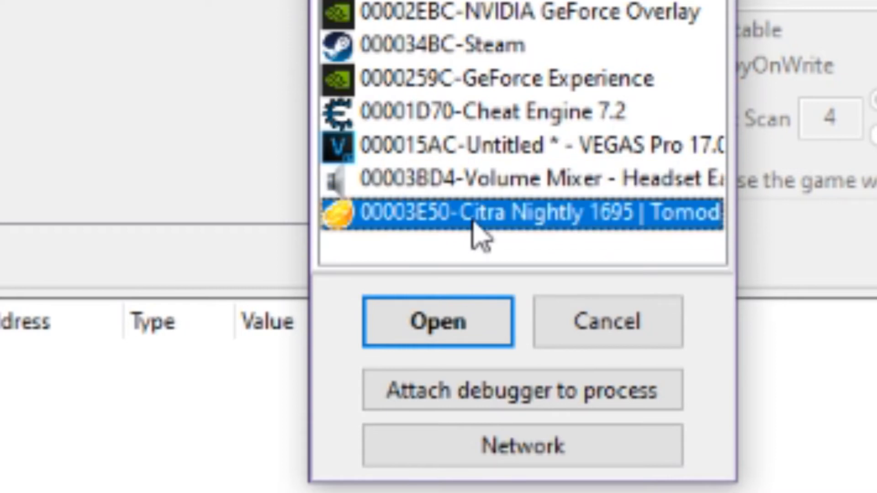
Attach Cheat Engine to the Citra Nightly 1695 process and start a New Scan.
click(439, 321)
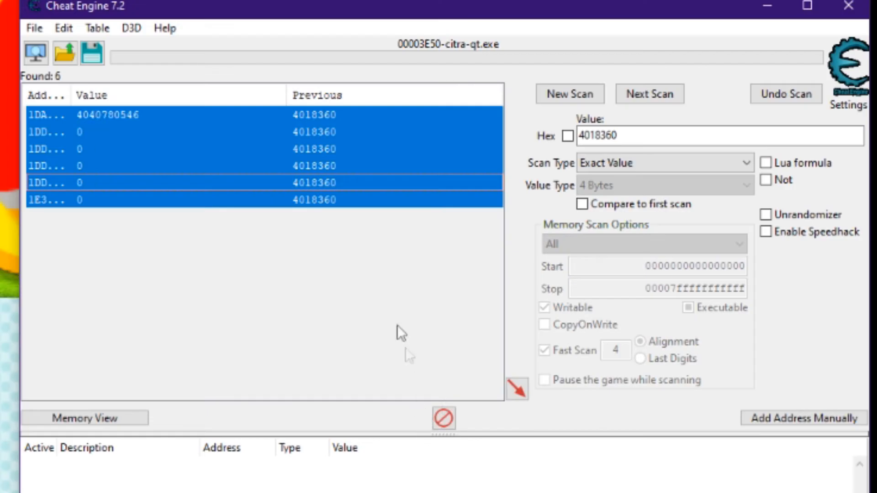
click(569, 93)
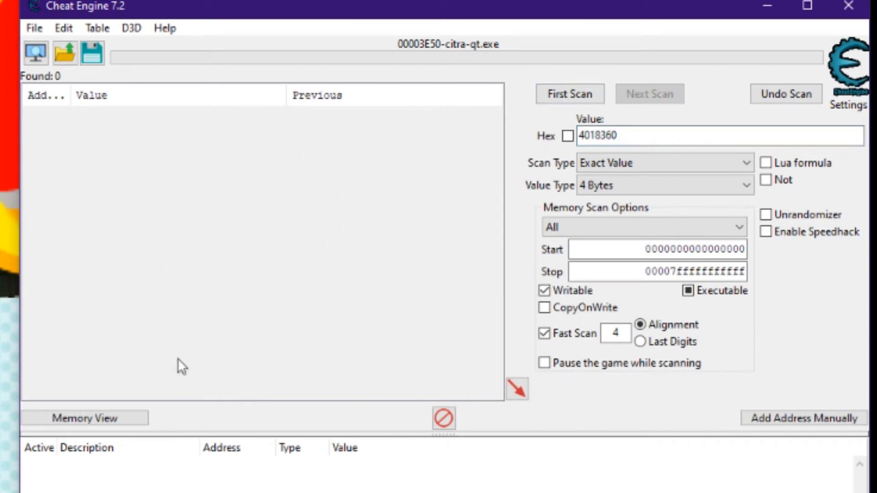
Run a First Scan for the exact 4-byte value 4019200.
click(570, 94)
text(4019)
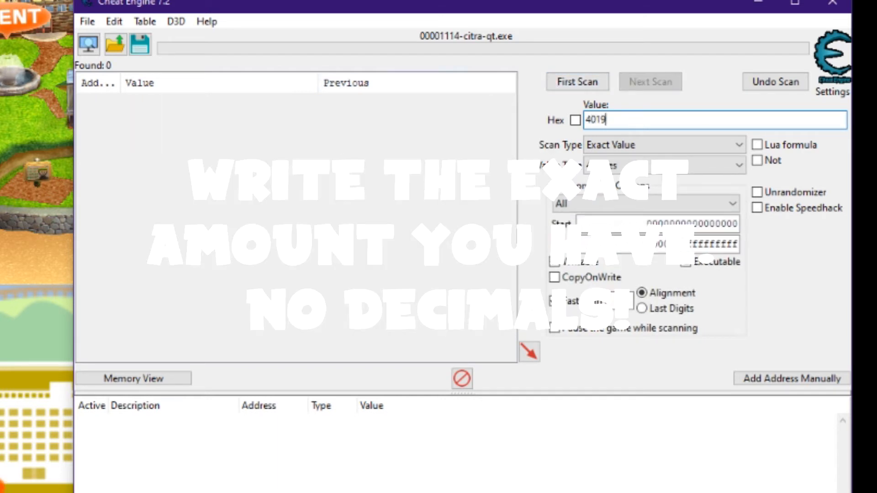
text(200)
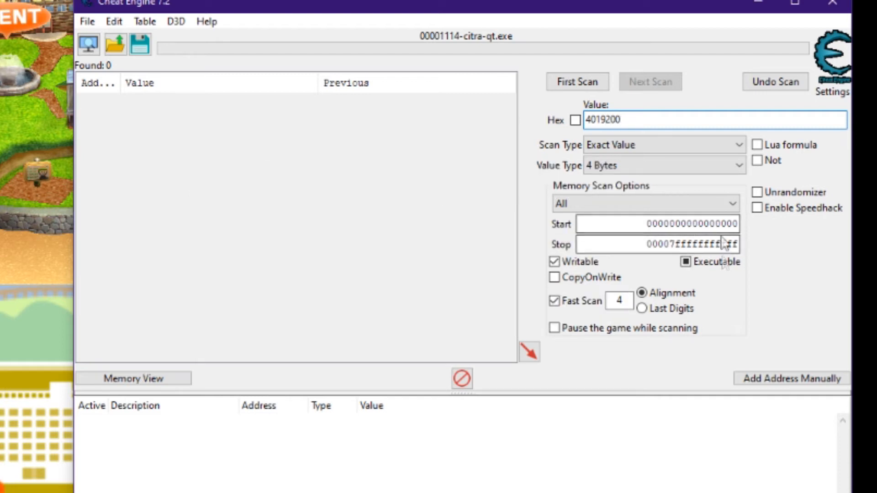
click(577, 82)
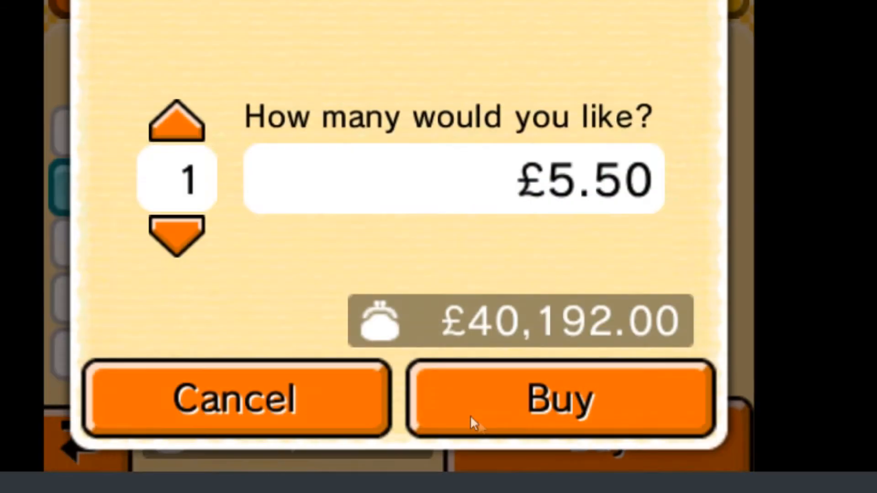
Buy the £5.50 item, then Next Scan for the new balance 4018360.
click(557, 398)
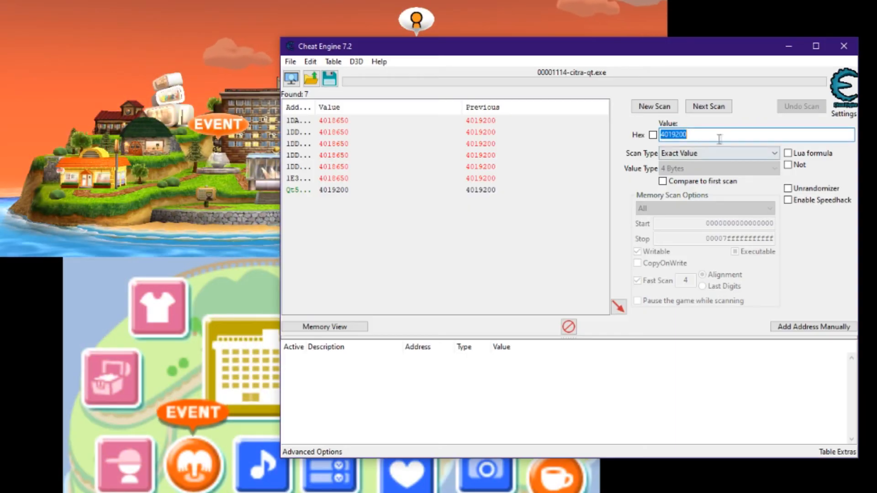
text(40186)
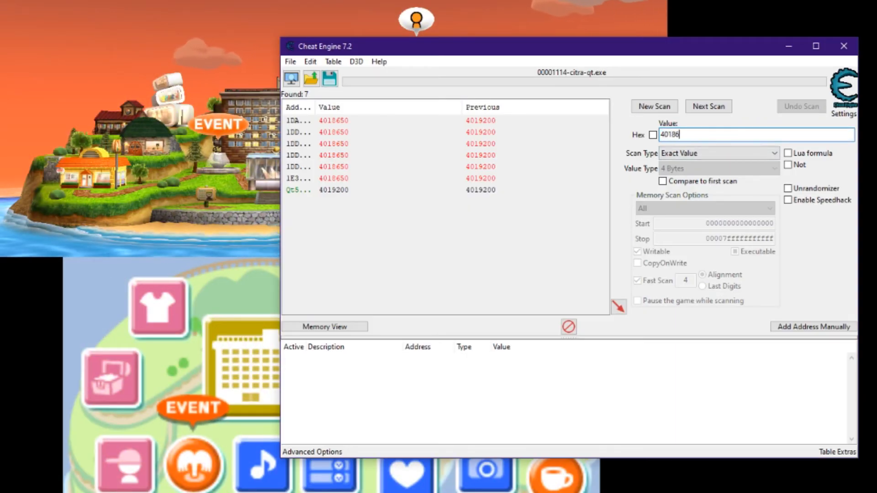
click(708, 106)
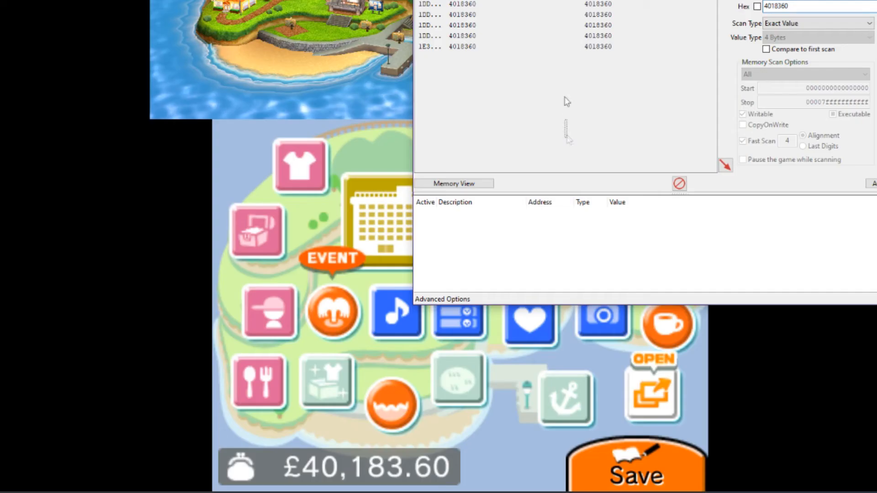
Change the value of all six selected addresses to 99999999, which reads 99999979.
right_click(565, 39)
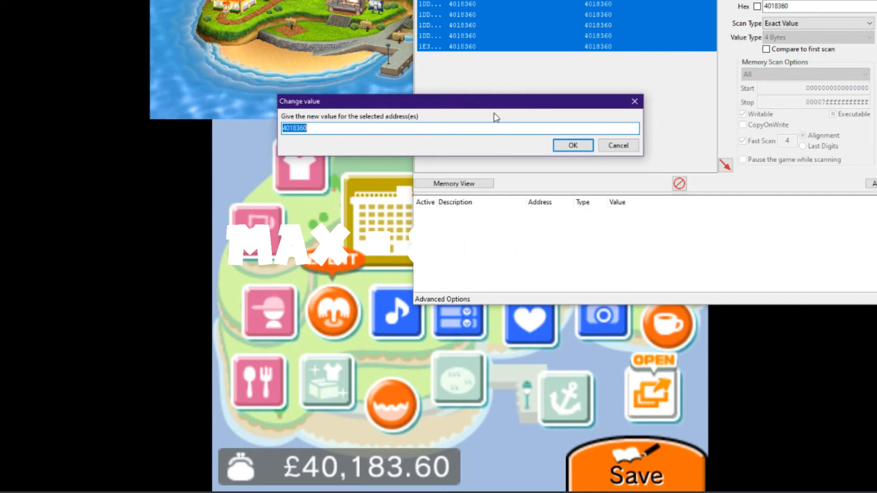
text(99999999)
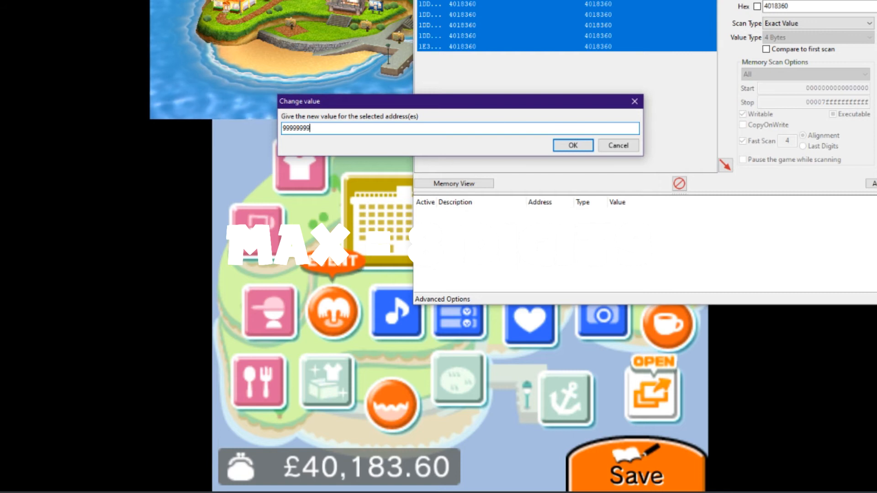
click(572, 145)
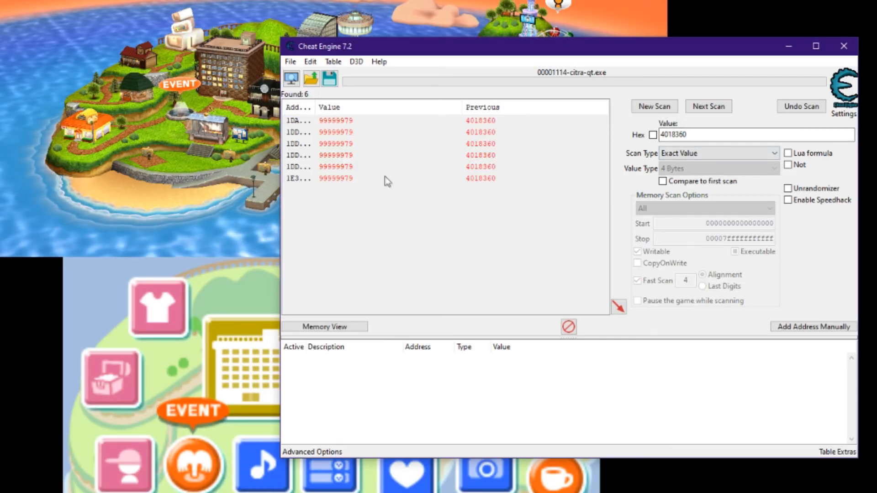
Reapply 99999979 to all six money addresses, then return to the Citra island menu.
right_click(387, 179)
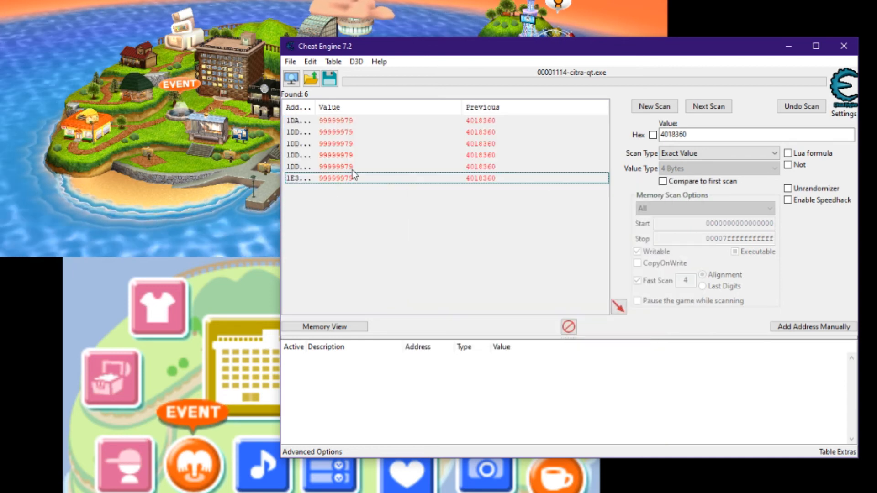
double_click(336, 178)
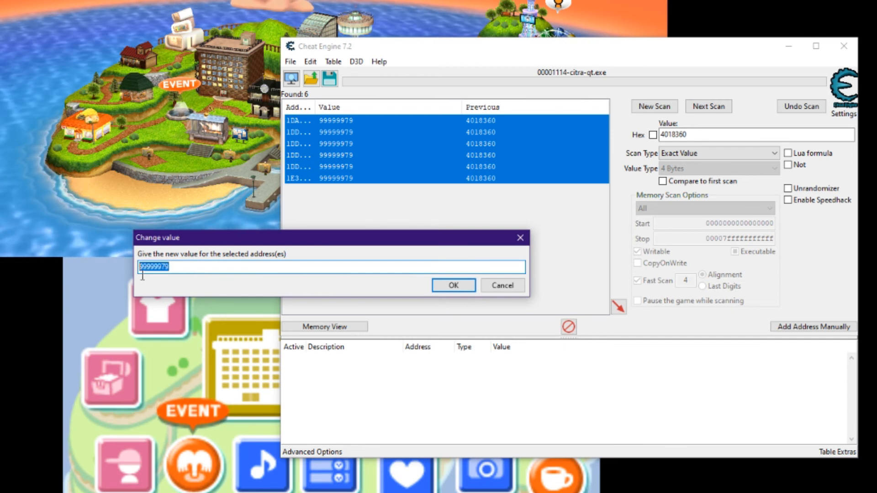
mouse_move(147, 286)
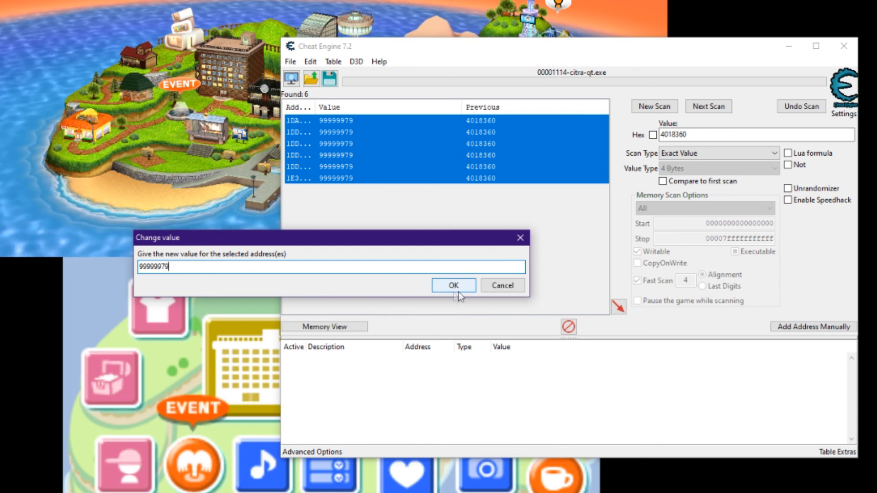
click(453, 285)
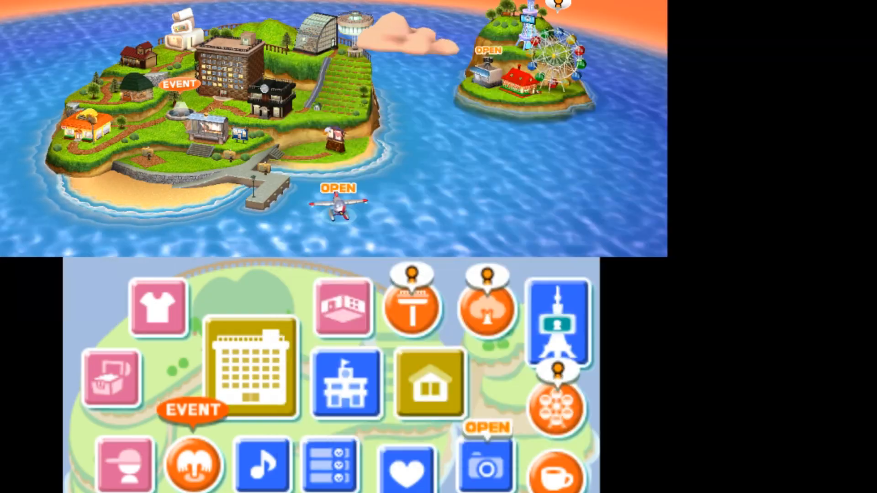